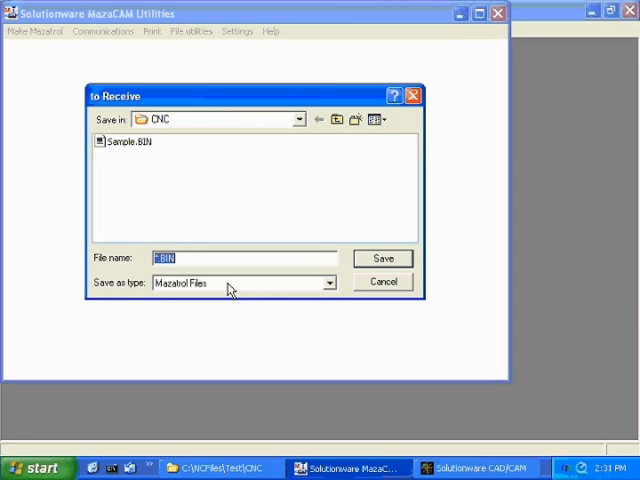
Name the incoming program 'demo' and save it as a Mazatrol file in the CNC folder.
{"action": "type", "text": "de"}
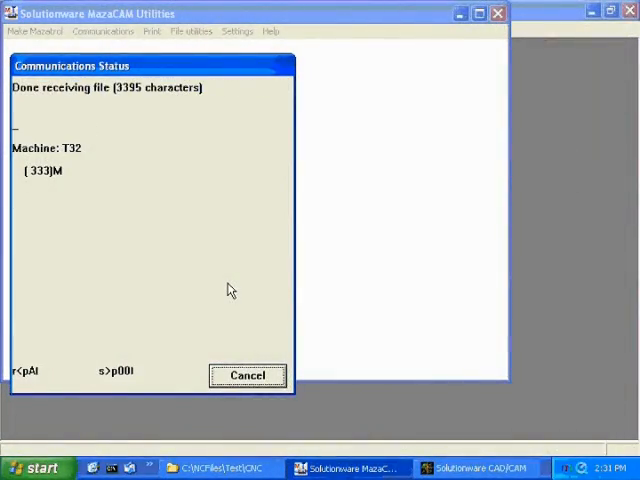
Dismiss the transfer status window and select the received demo.BIN program in the file list.
{"action": "left_click", "coordinate": [248, 376]}
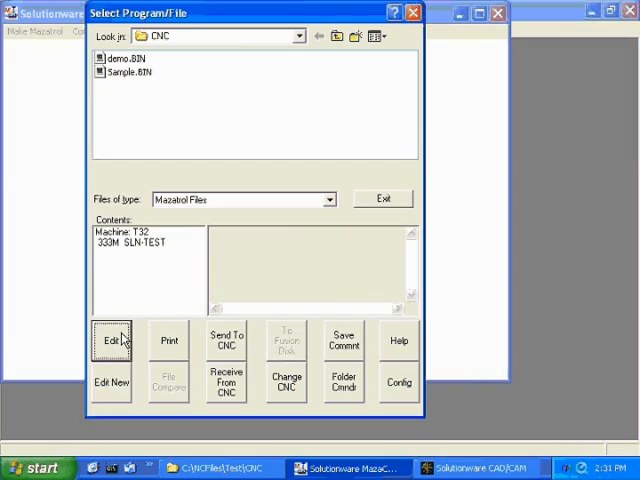
{"action": "left_click", "coordinate": [108, 340]}
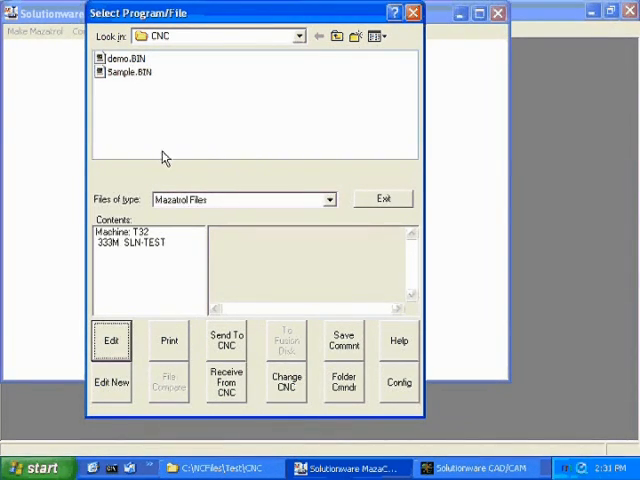
{"action": "mouse_move", "coordinate": [148, 134]}
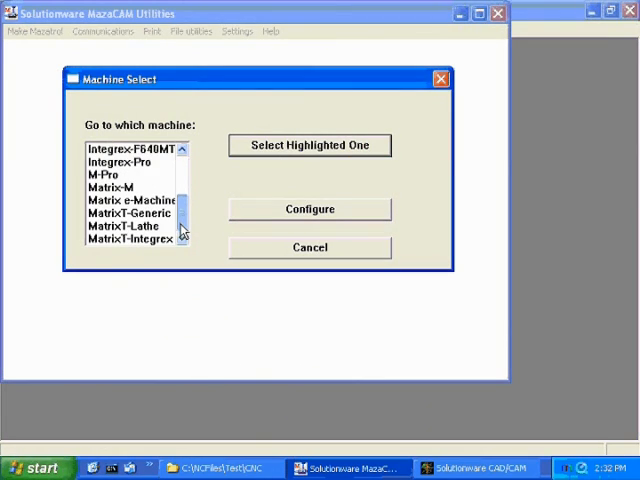
Convert demo.BIN for the Matrix machine, saving 25 blocks as 333.PBF in the CNC folder.
{"action": "left_click", "coordinate": [308, 144]}
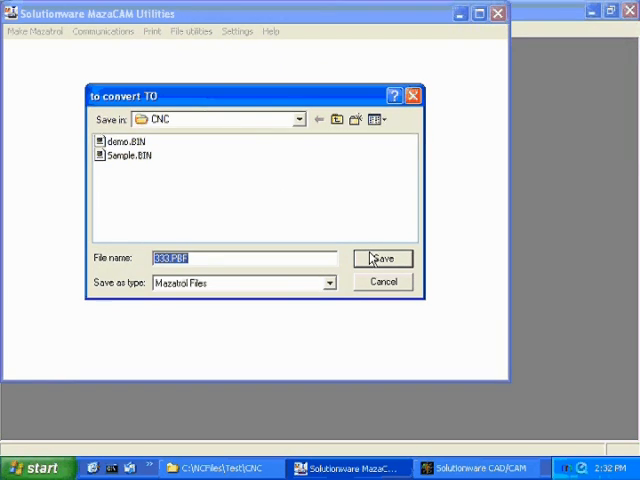
{"action": "left_click", "coordinate": [382, 258]}
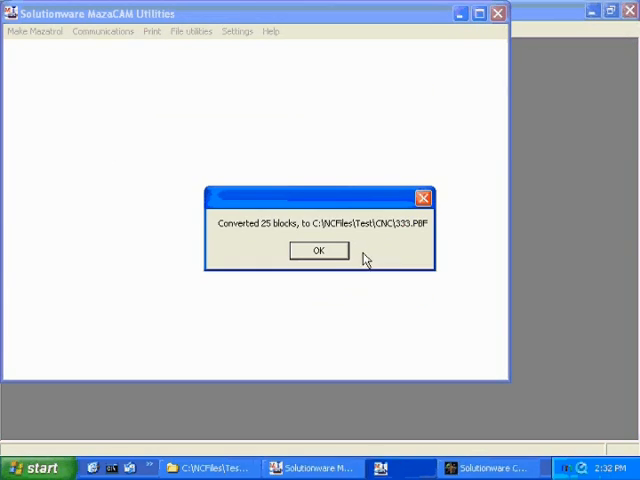
{"action": "left_click", "coordinate": [316, 250]}
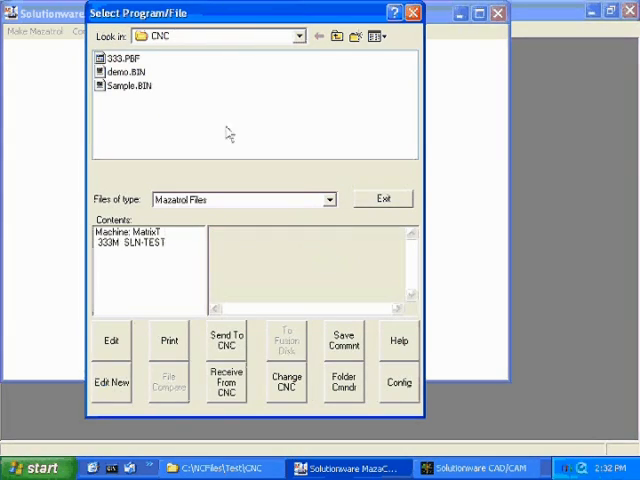
{"action": "left_click", "coordinate": [120, 58]}
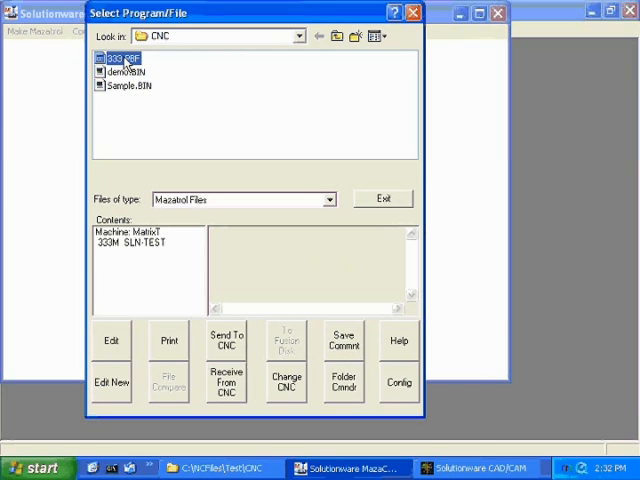
{"action": "right_click", "coordinate": [116, 60]}
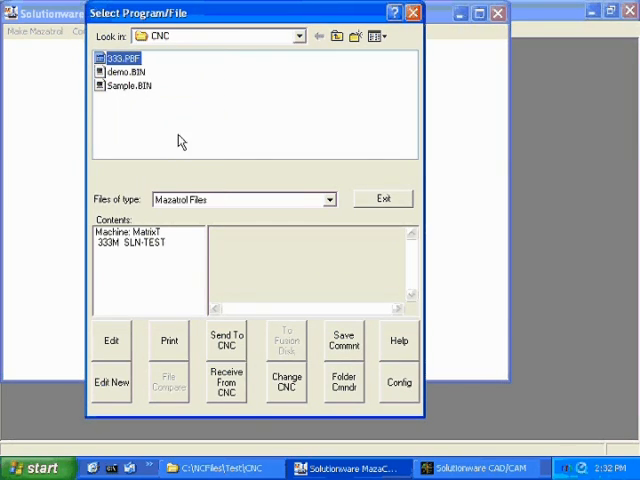
{"action": "mouse_move", "coordinate": [432, 372]}
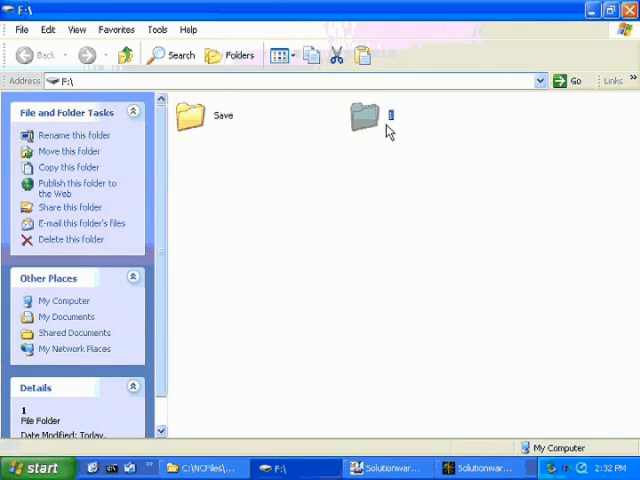
Paste the converted 333.PBF into folder 1 on the removable F: drive.
{"action": "double_click", "coordinate": [360, 118]}
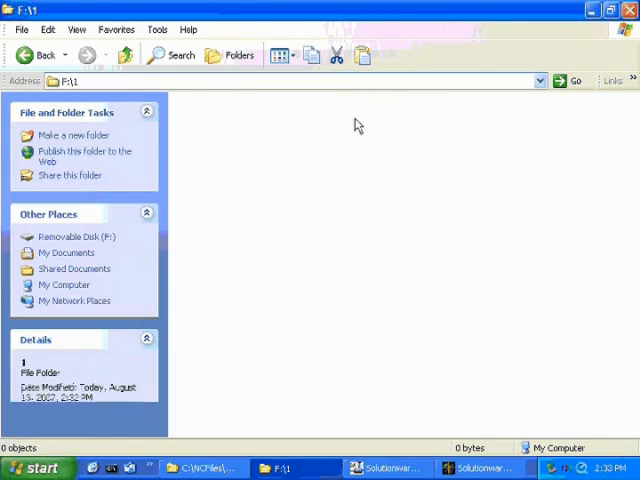
{"action": "left_click", "coordinate": [48, 28]}
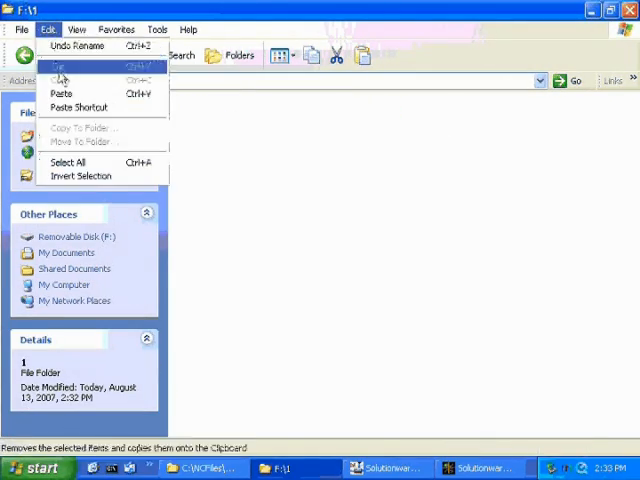
{"action": "left_click", "coordinate": [62, 80]}
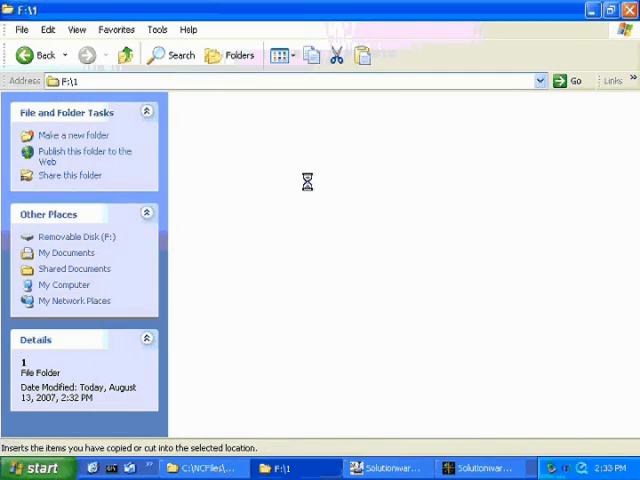